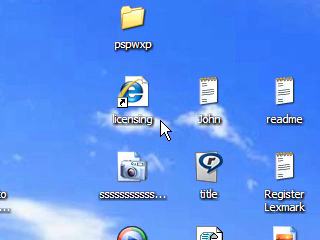
Step: Bring up the 7-Zip extraction options for the downloaded ViStart Beta 6 archive
scroll("down", 3)
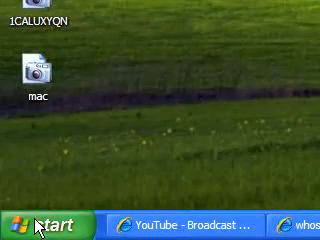
mouse_move(10, 168)
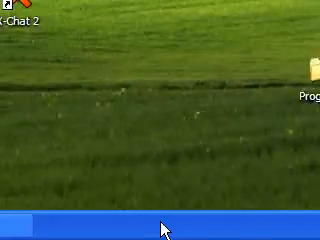
left_click(32, 228)
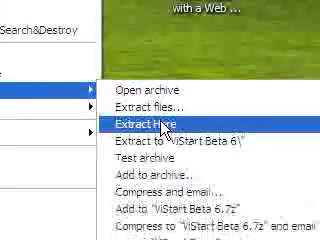
Step: Extract the ViStart archive here and launch the extracted ViStart OneStep file
left_click(140, 128)
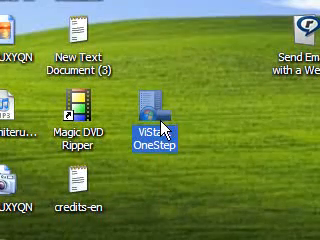
left_click(30, 228)
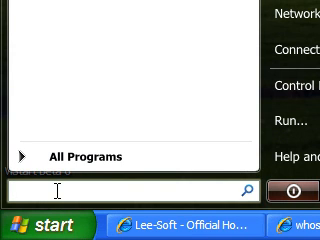
Step: Search the ViStart start menu for 'run' and 'wind' to try its program search
type("run")
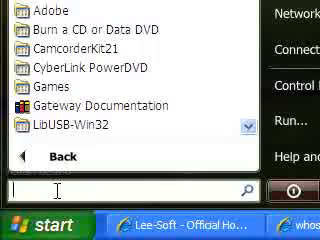
type("w")
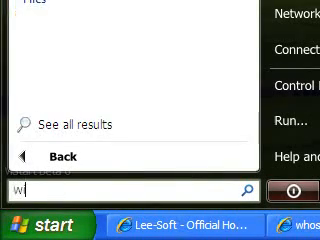
type("ind")
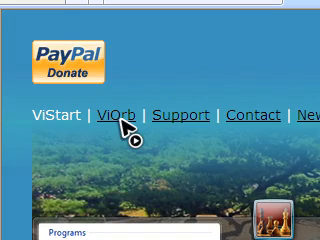
Step: Go to the ViOrb page on Lee-Soft and start the ViOrb Beta 2.4 download
left_click(104, 108)
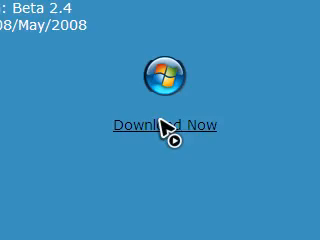
left_click(164, 124)
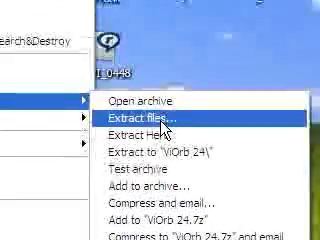
Step: Extract the contents of the ViOrb 24.7z archive with 7-Zip
left_click(150, 120)
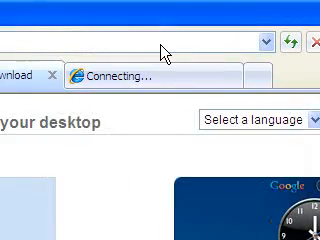
Step: Run the downloaded component's setup, repair the existing installation and finish the wizard
right_click(160, 40)
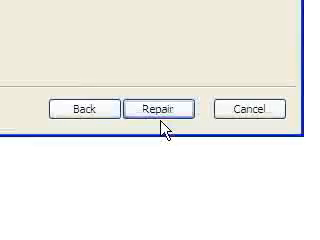
left_click(160, 106)
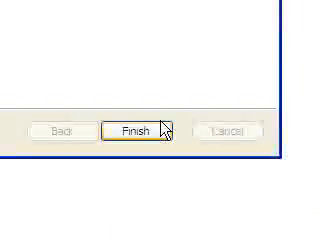
left_click(132, 128)
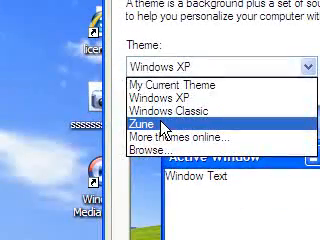
Step: Choose the Zune theme in Display Properties to give the desktop the black look
left_click(144, 126)
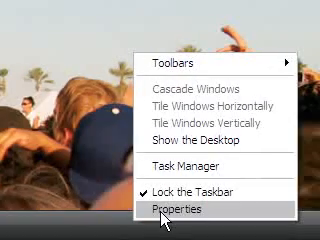
Step: Hide inactive tray icons via taskbar Properties > Customize, then show the ViStart menu from the orb
left_click(180, 208)
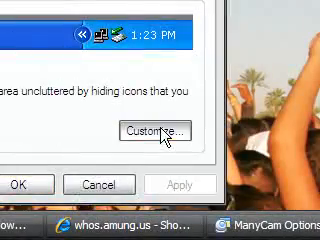
left_click(152, 132)
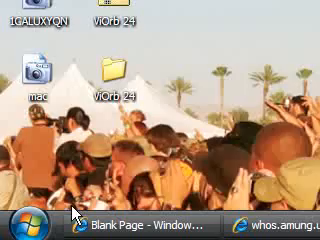
left_click(20, 220)
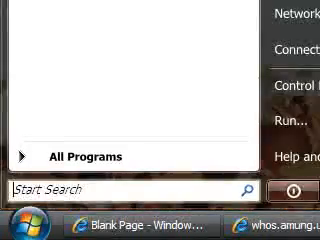